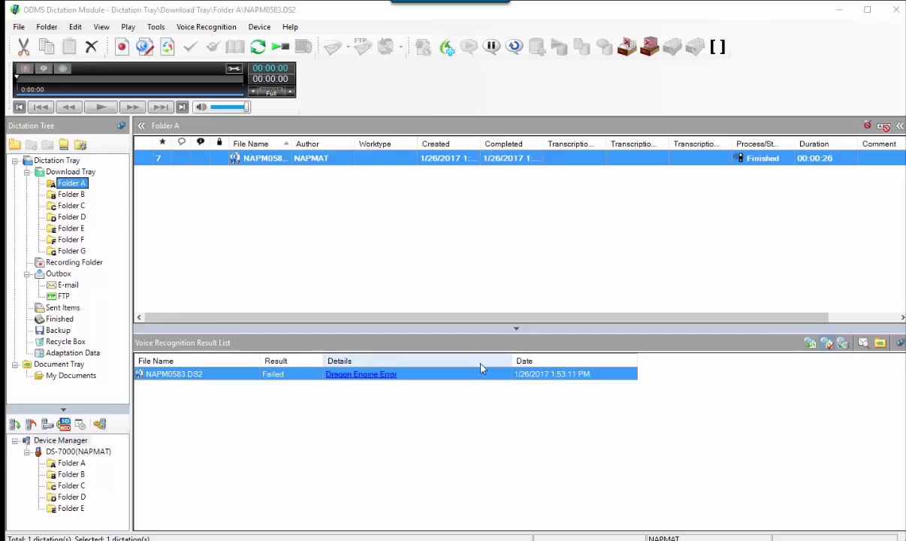
Show the Dictation Module's About dialog with version 6.4.0.0 (Patch0010).
click(361, 373)
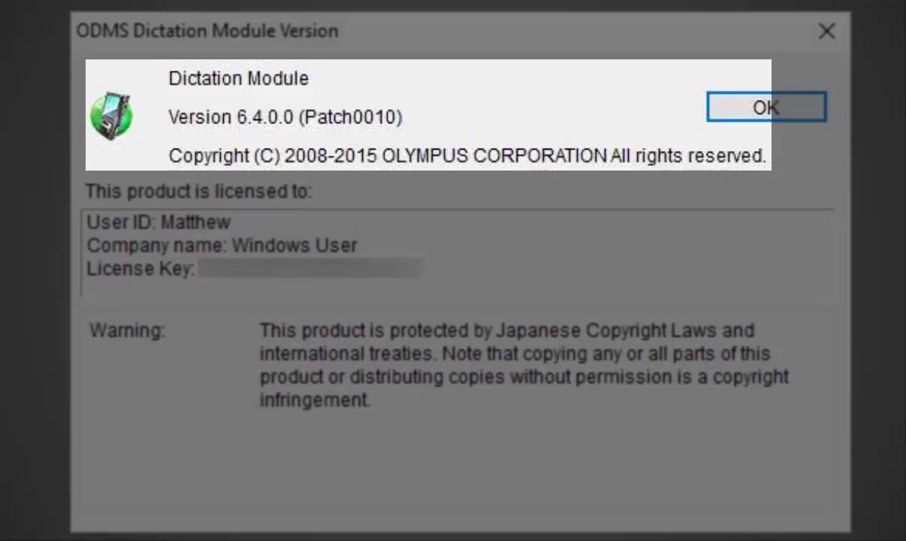
Transcribe the NAPM4343 recording, dismiss the completion notice, and launch Dragon's splash screen.
click(765, 107)
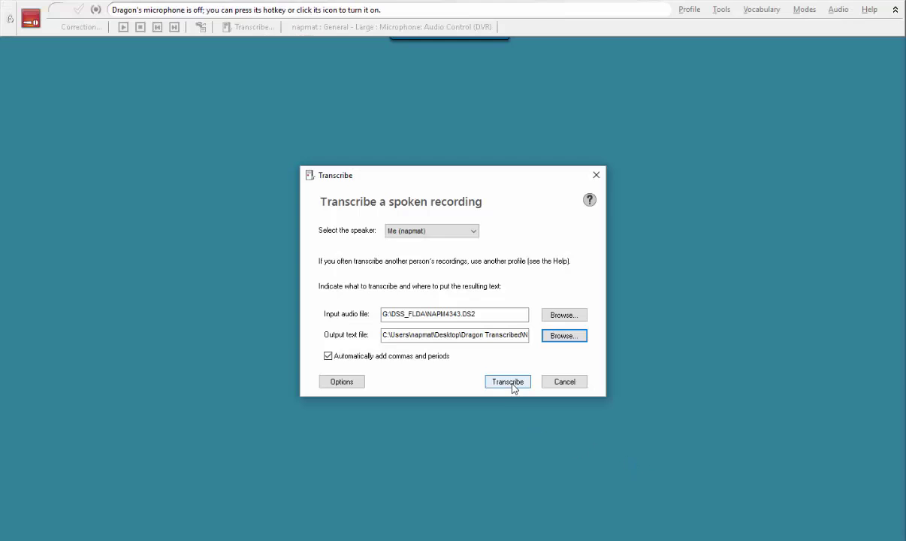
click(507, 381)
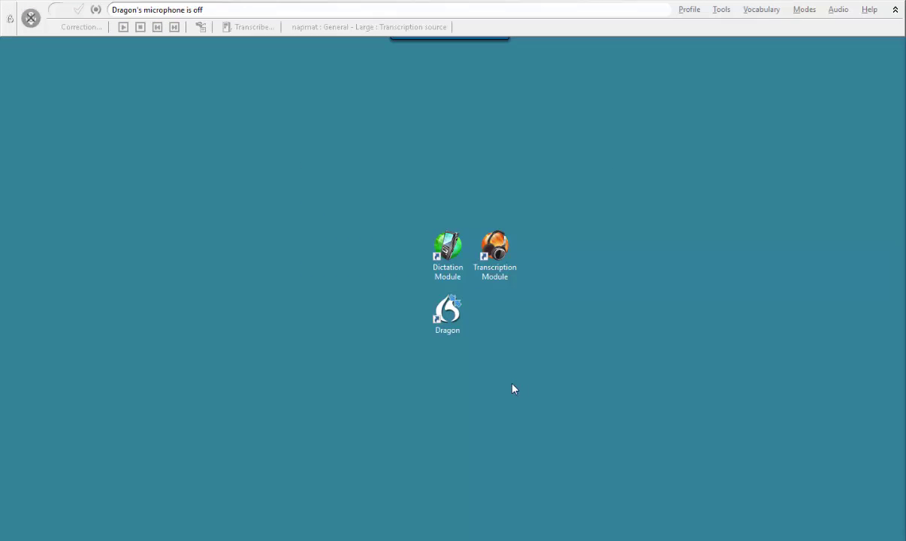
click(254, 26)
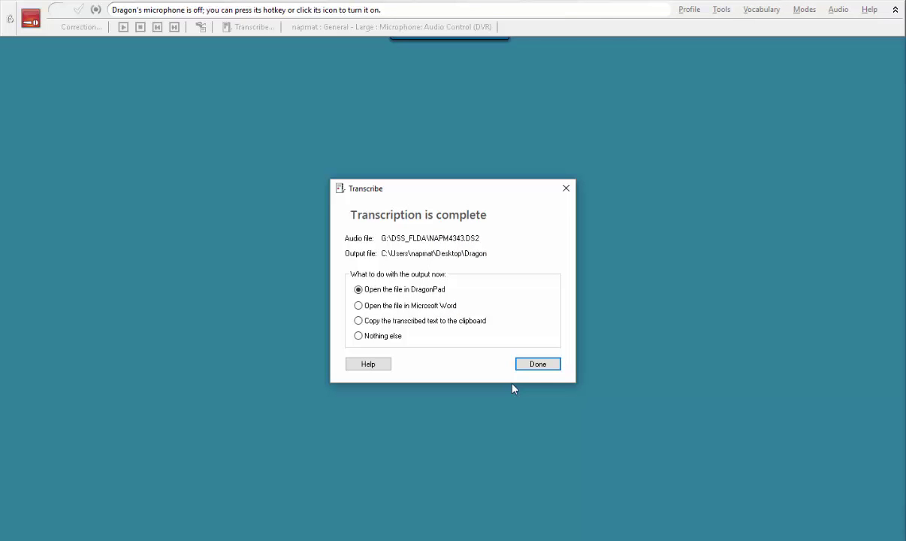
click(537, 364)
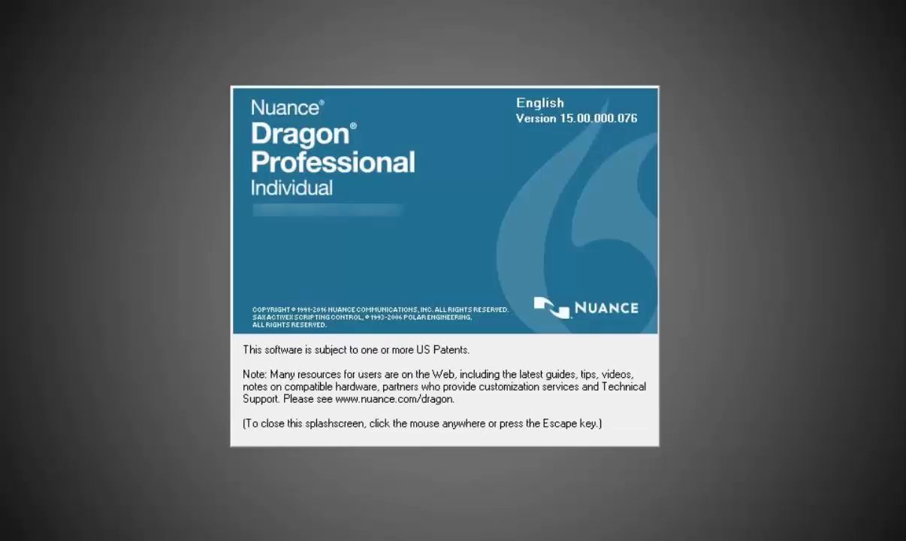
Dismiss the splash screen and begin a new user profile from Profile > New User Profile.
click(351, 136)
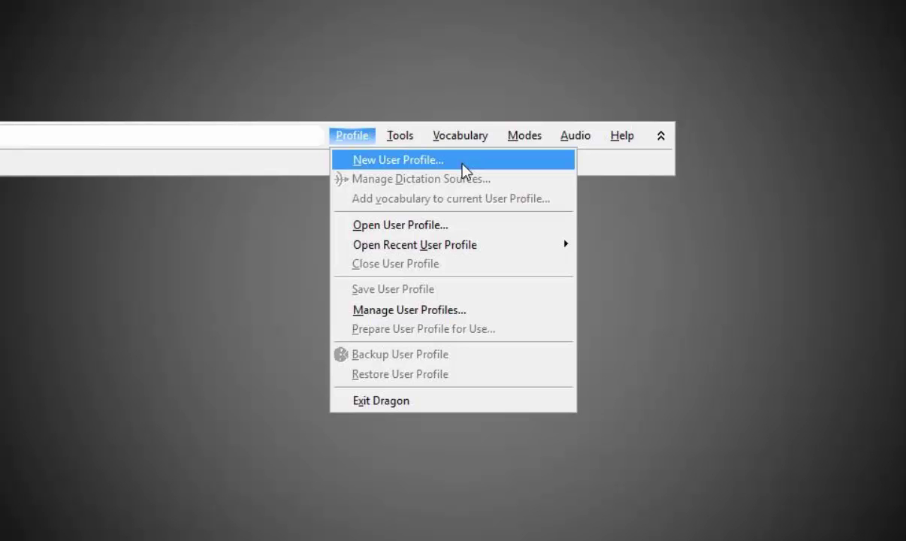
click(397, 159)
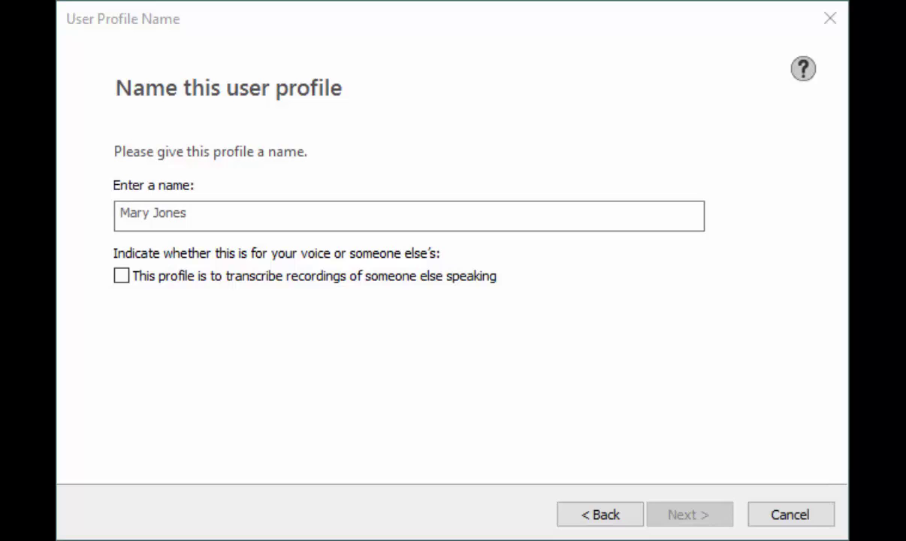
Keep the standard accent and DVR device, pass the mic check, target someone else's speech, and decline data sharing.
click(688, 514)
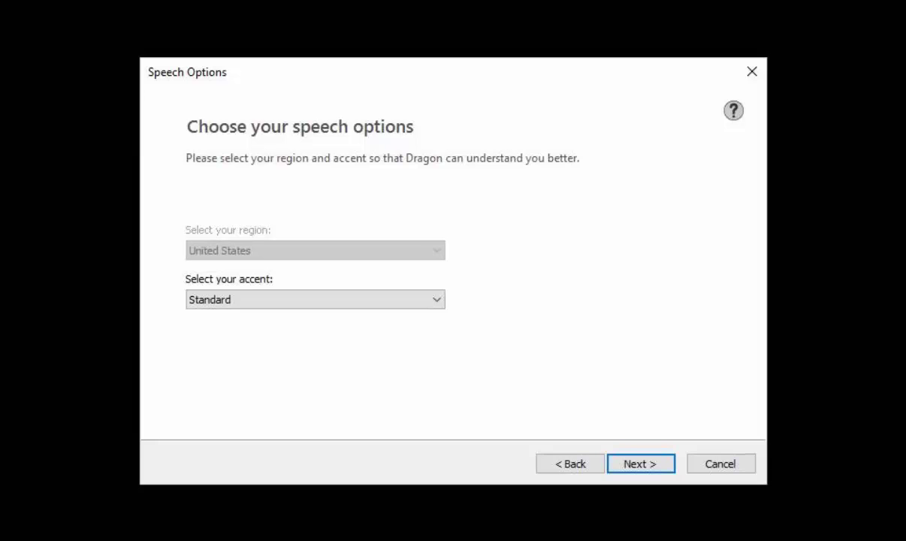
click(640, 464)
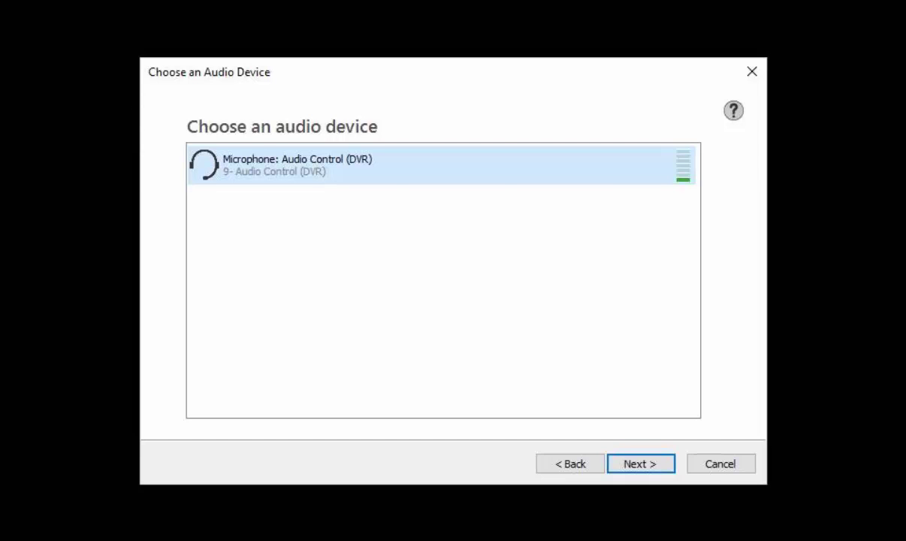
click(640, 463)
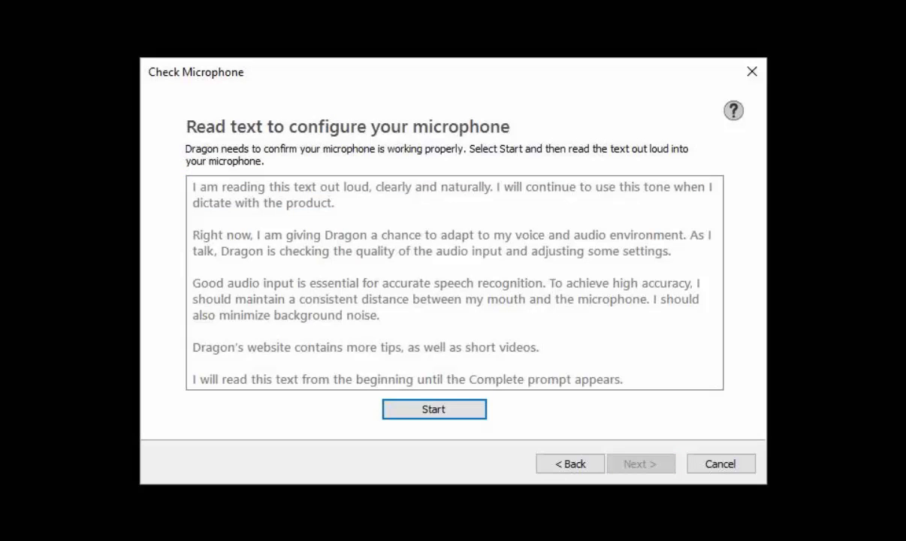
click(433, 408)
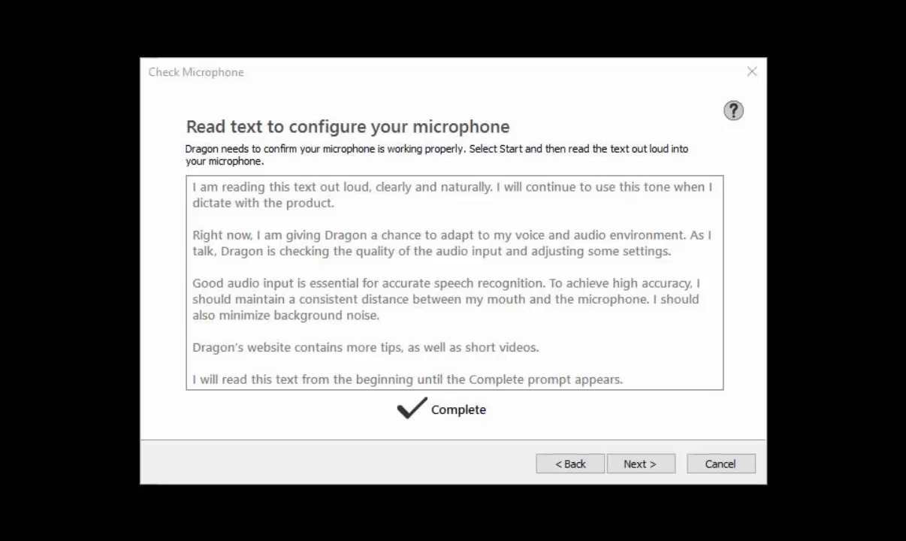
click(640, 464)
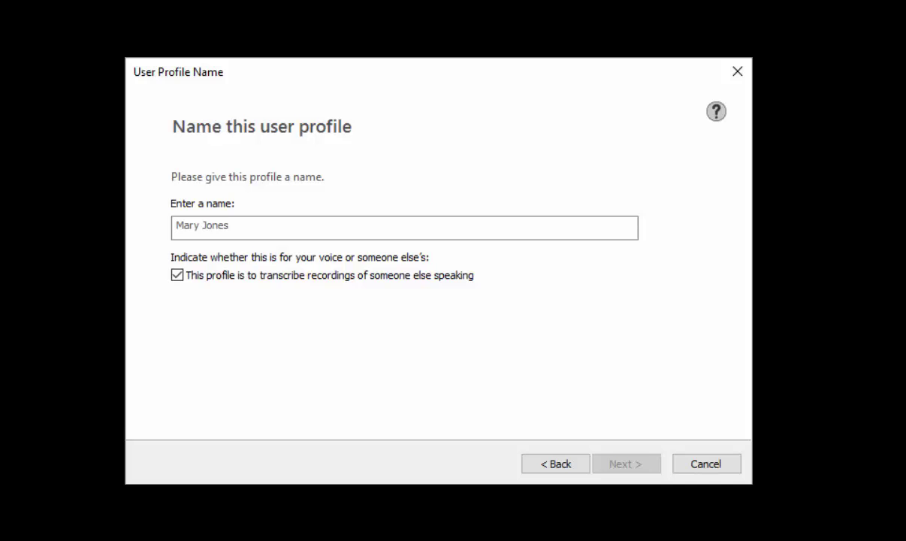
click(625, 464)
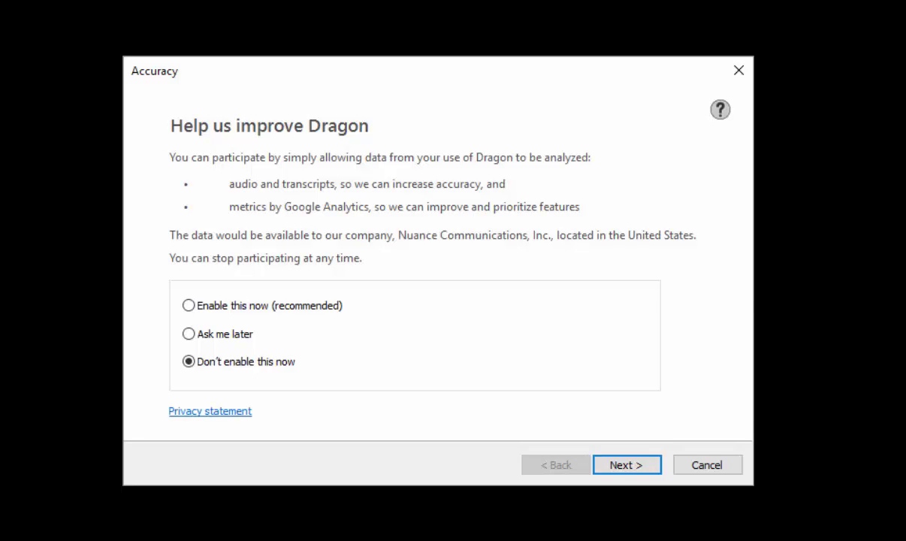
click(626, 464)
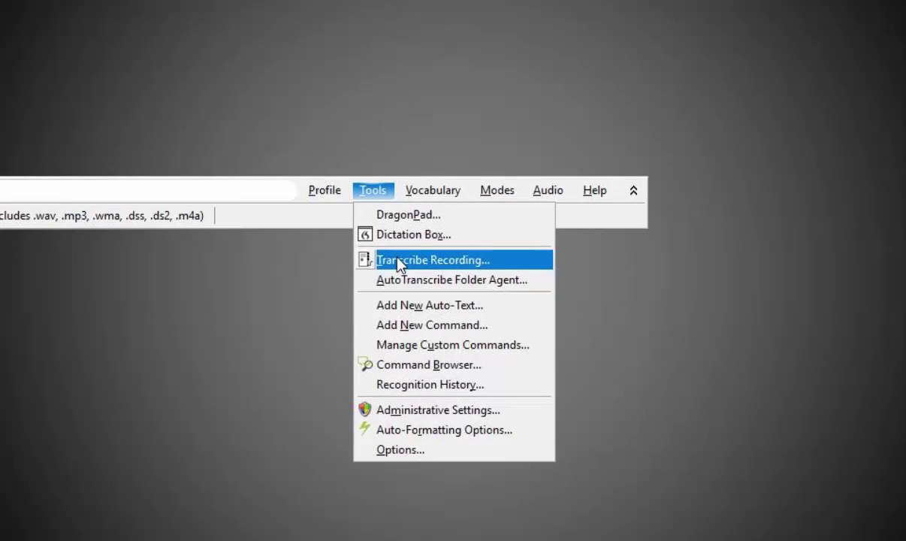
Choose Tools > Transcribe Recording from the DragonBar.
click(433, 259)
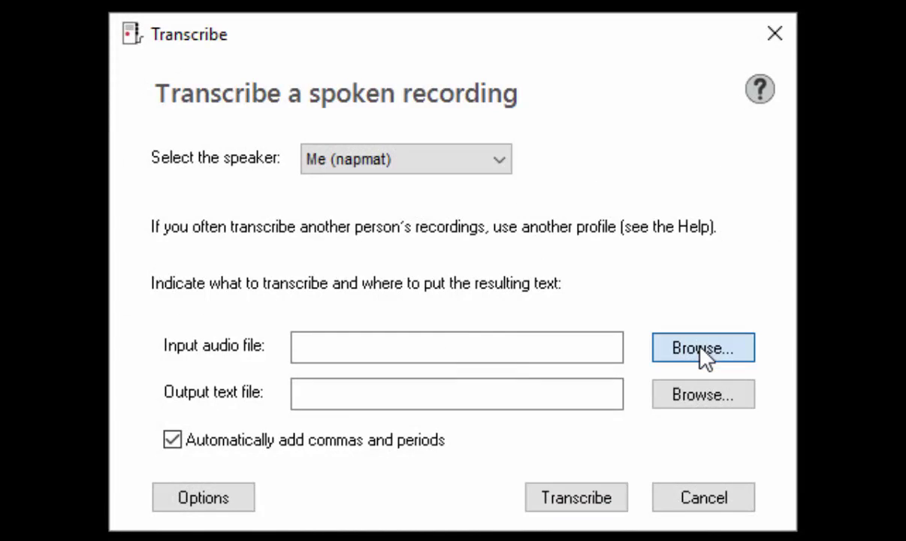
Select NAPM0581.DS2 from DS_7000 (E:) > DSS_FLDA as the input audio file.
click(702, 347)
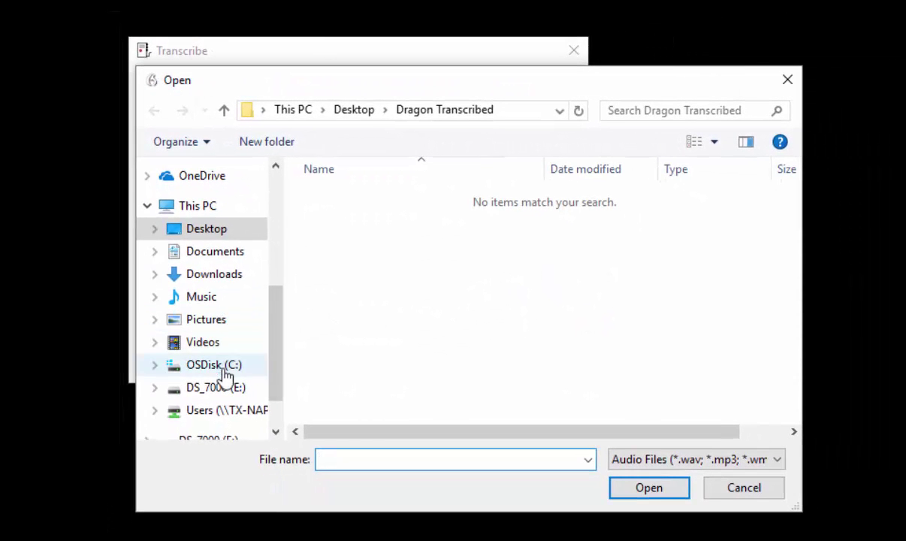
click(215, 387)
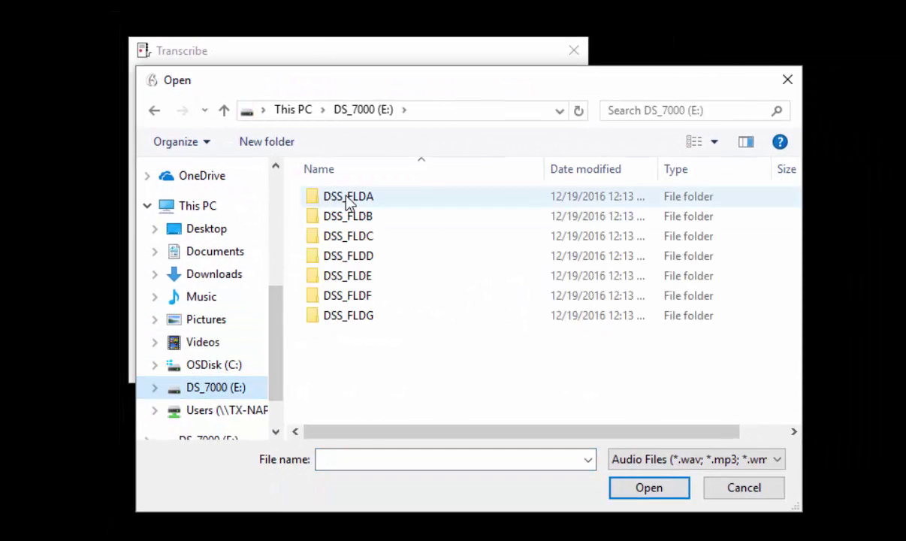
double_click(348, 197)
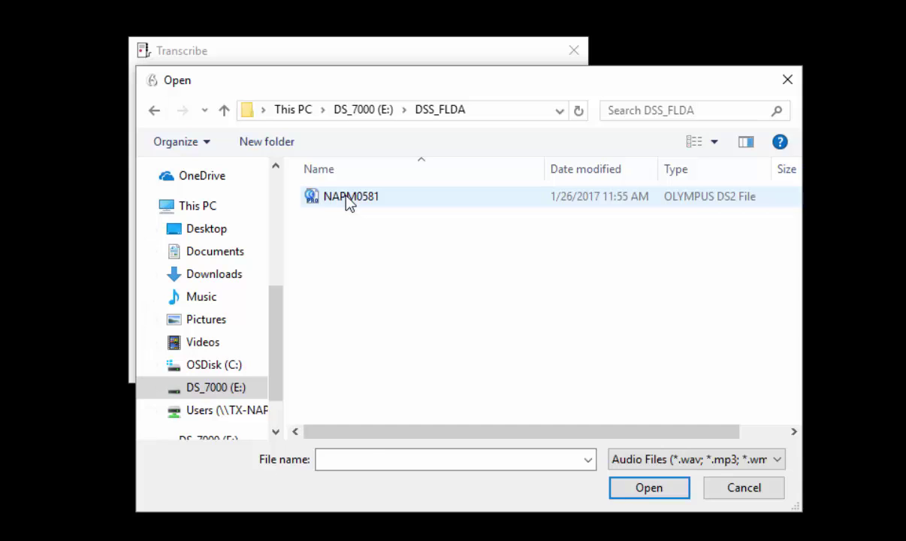
click(648, 488)
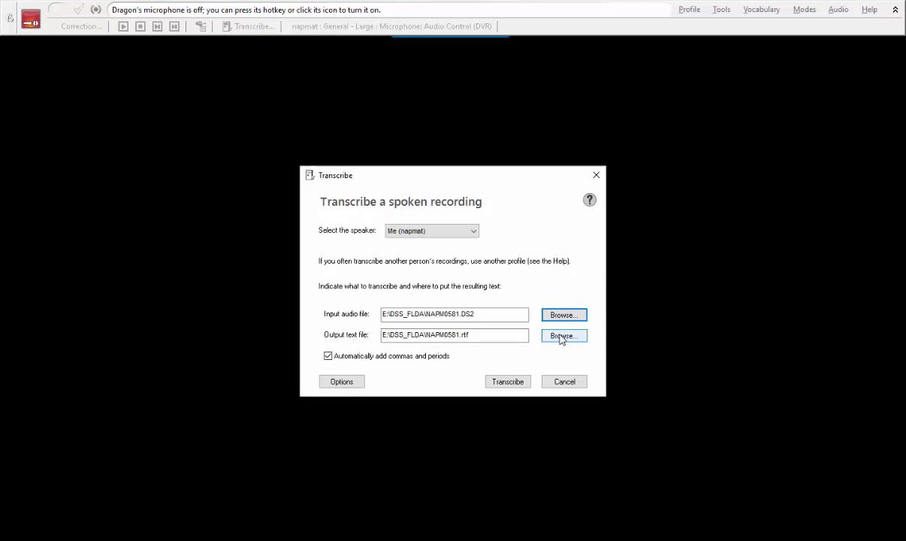
Set the output text file location to Desktop > Dragon Transcribed.
click(563, 335)
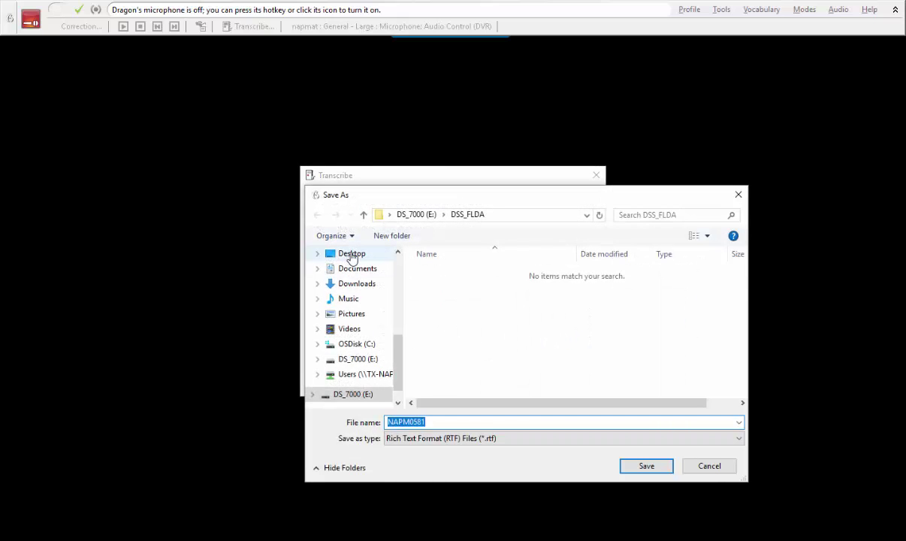
click(352, 254)
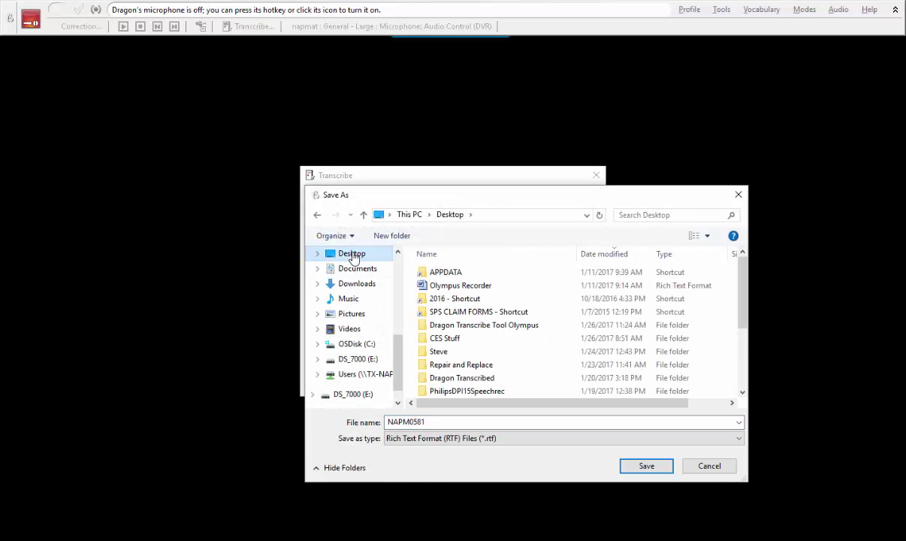
double_click(462, 378)
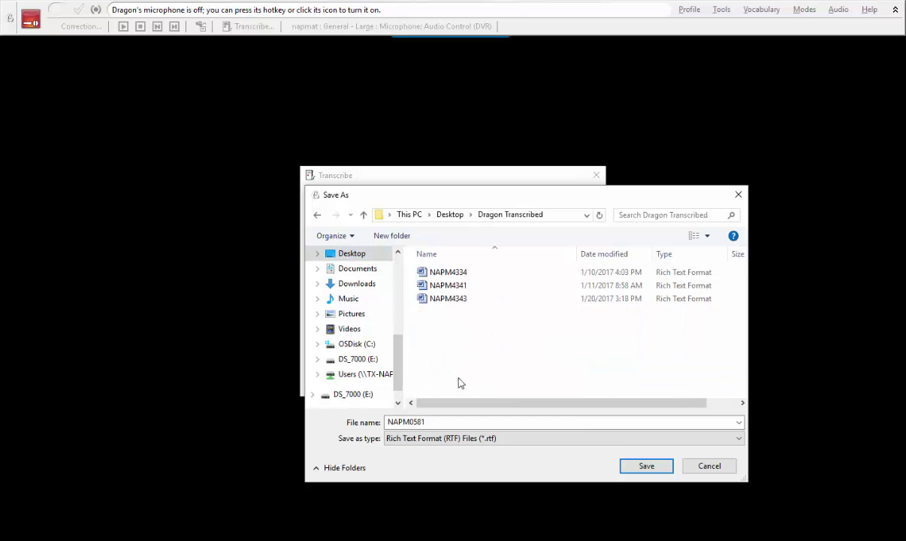
click(645, 465)
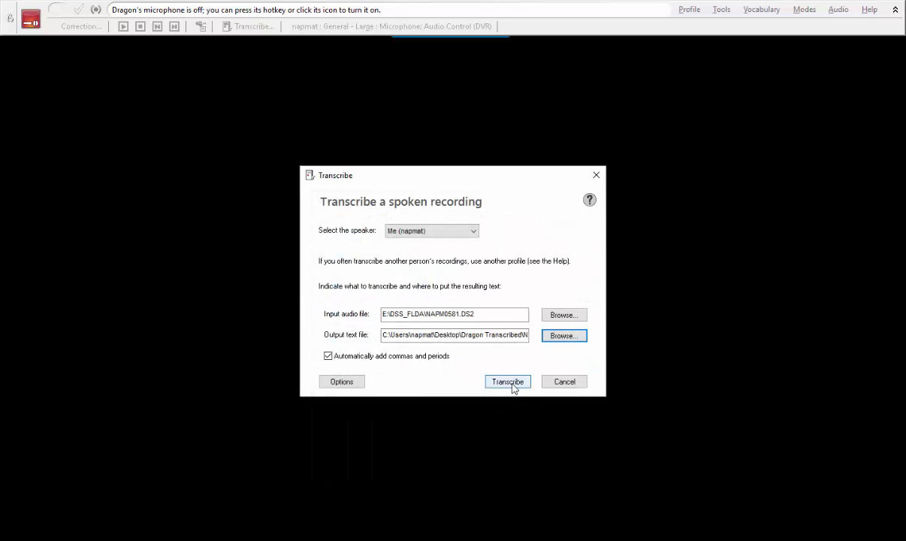
Run the NAPM0581 transcription and finish with 'Open the file in DragonPad' selected.
click(507, 382)
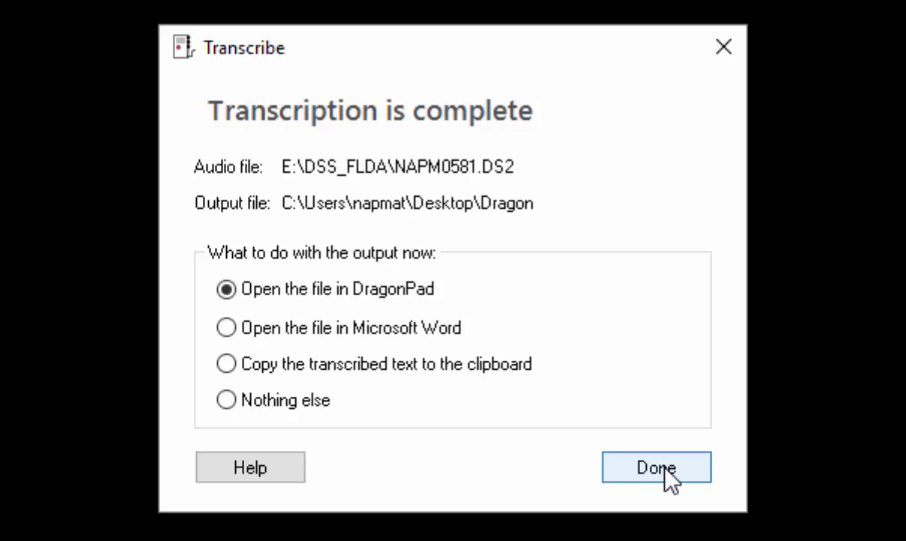
click(656, 468)
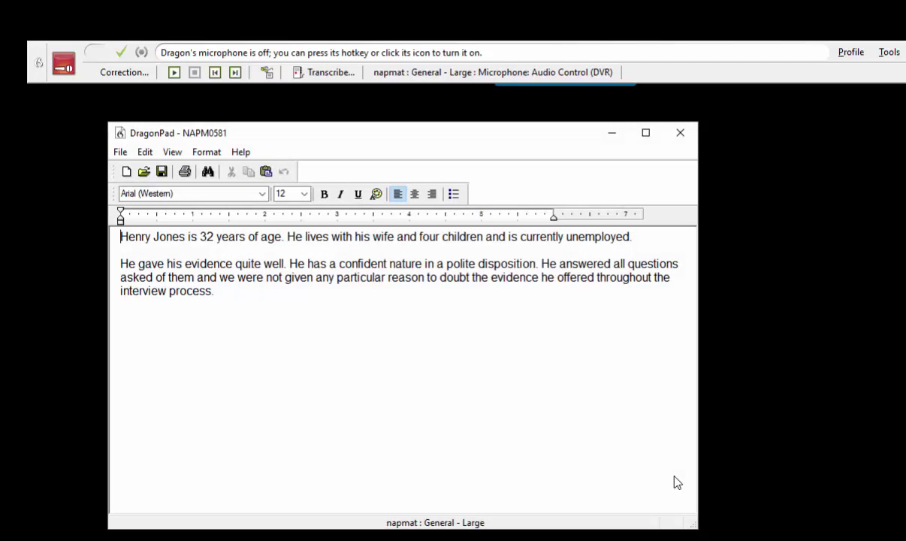